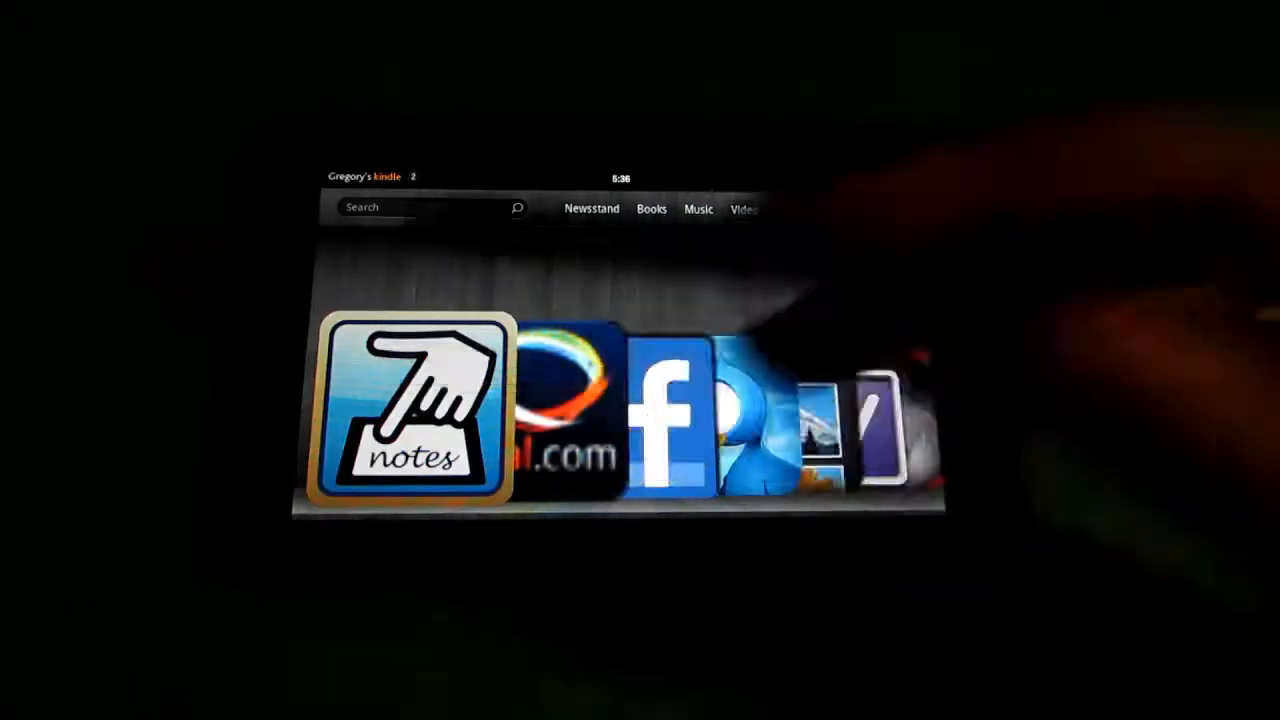
# - Launch 7notes from the Kindle Fire home carousel
pyautogui.click(410, 410)
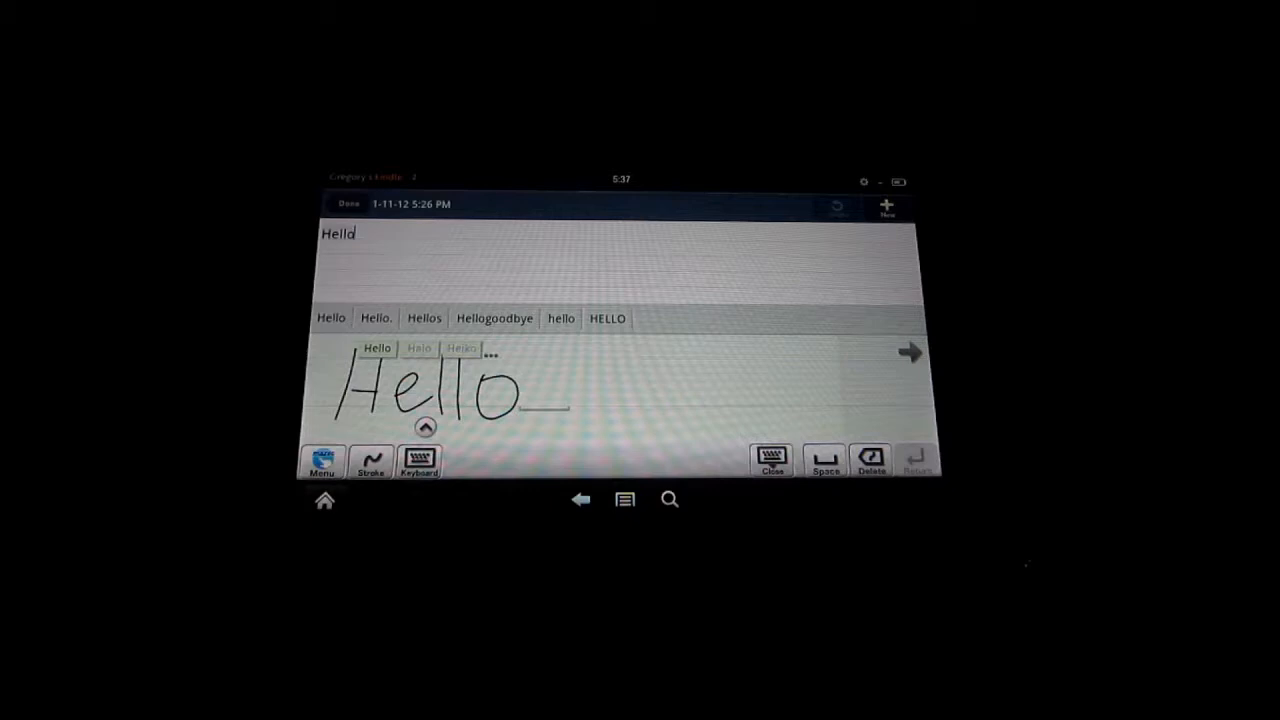
# - Accept the recognised candidate 'Hello' to insert it into the note
pyautogui.click(417, 348)
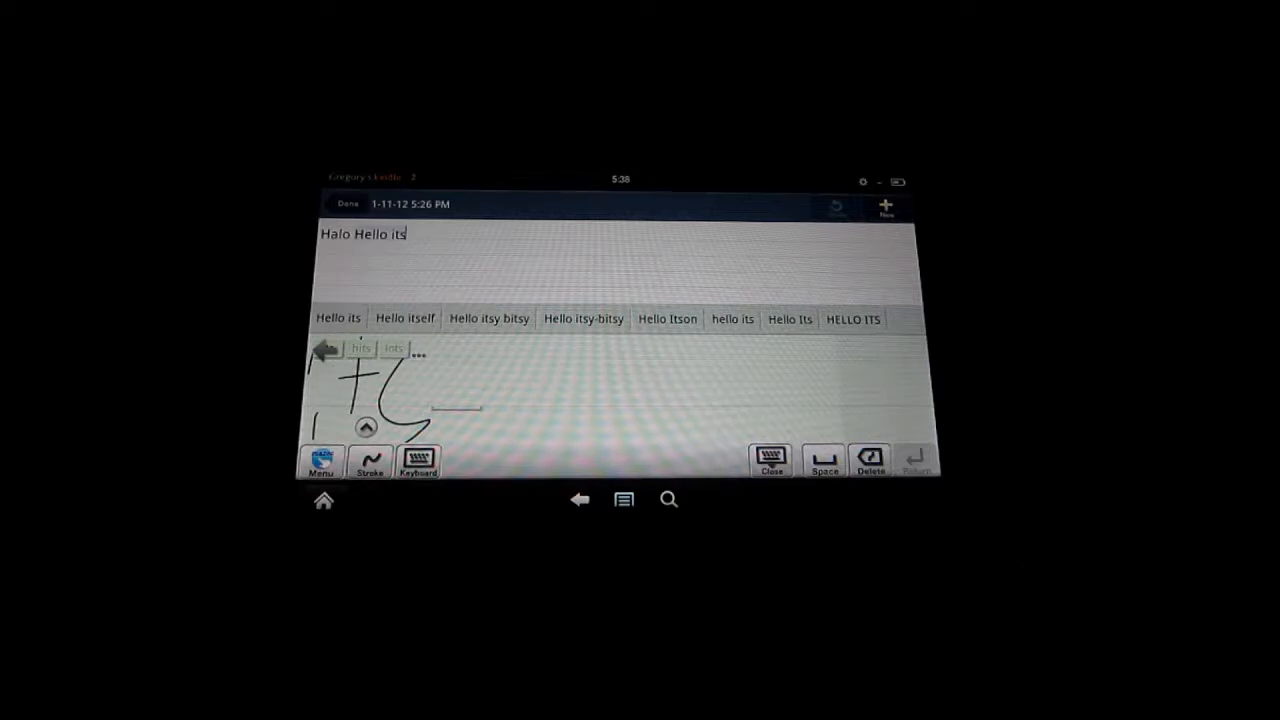
# - Pick the 'Hello its' candidate so the note reads 'Halo Hello its'
pyautogui.click(321, 462)
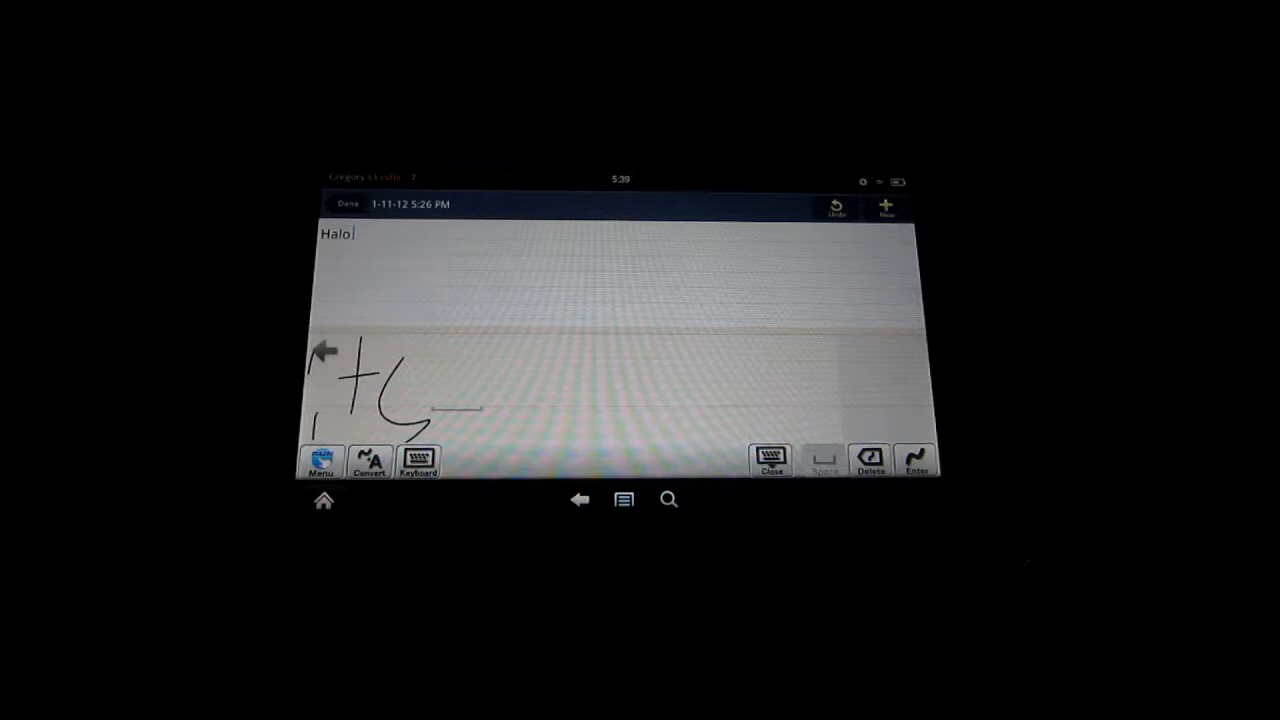
# - Switch handwriting input to Stroke mode, keeping writing as ink
pyautogui.click(418, 461)
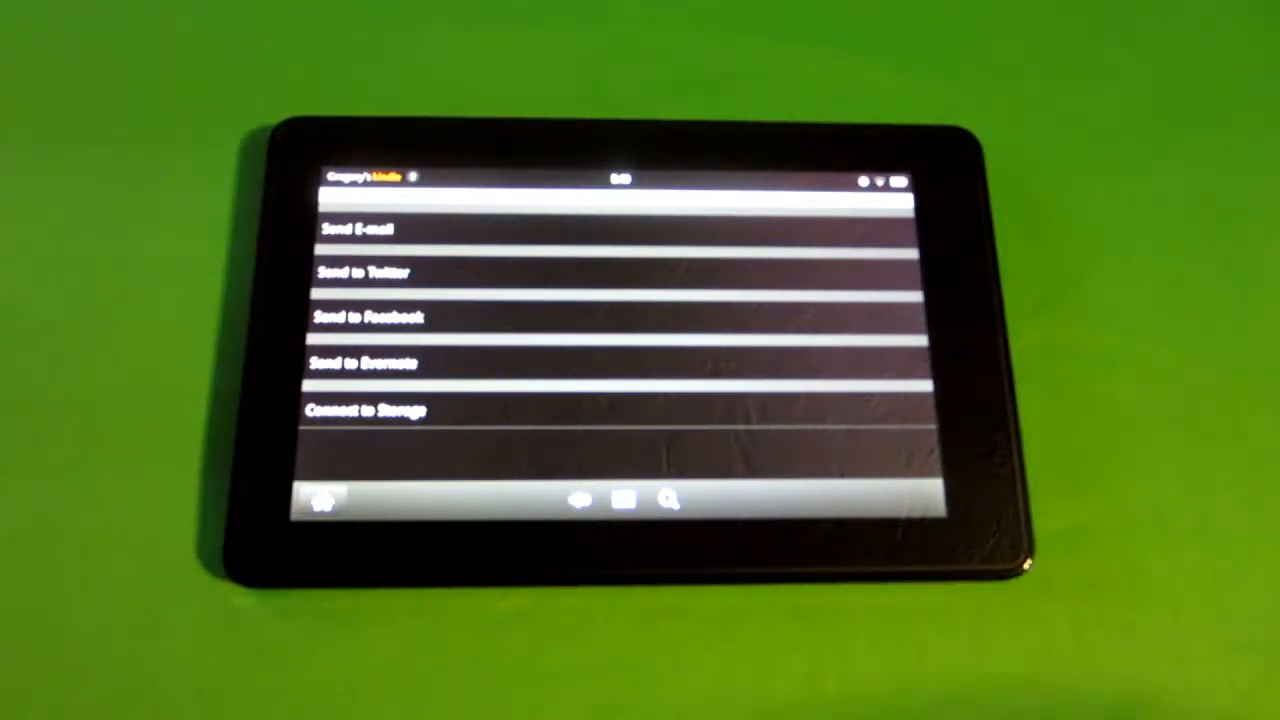
# - Close the sharing options (E-mail, Twitter, Facebook, Evernote) and return to the note
pyautogui.click(356, 228)
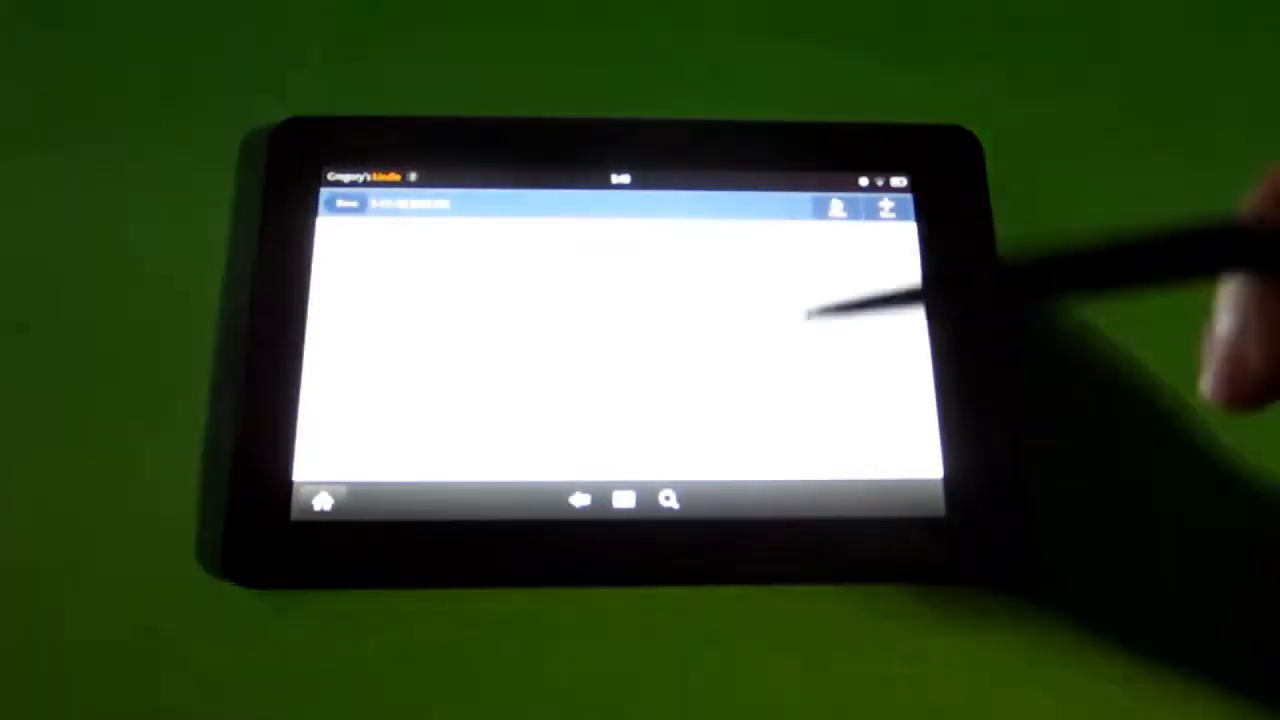